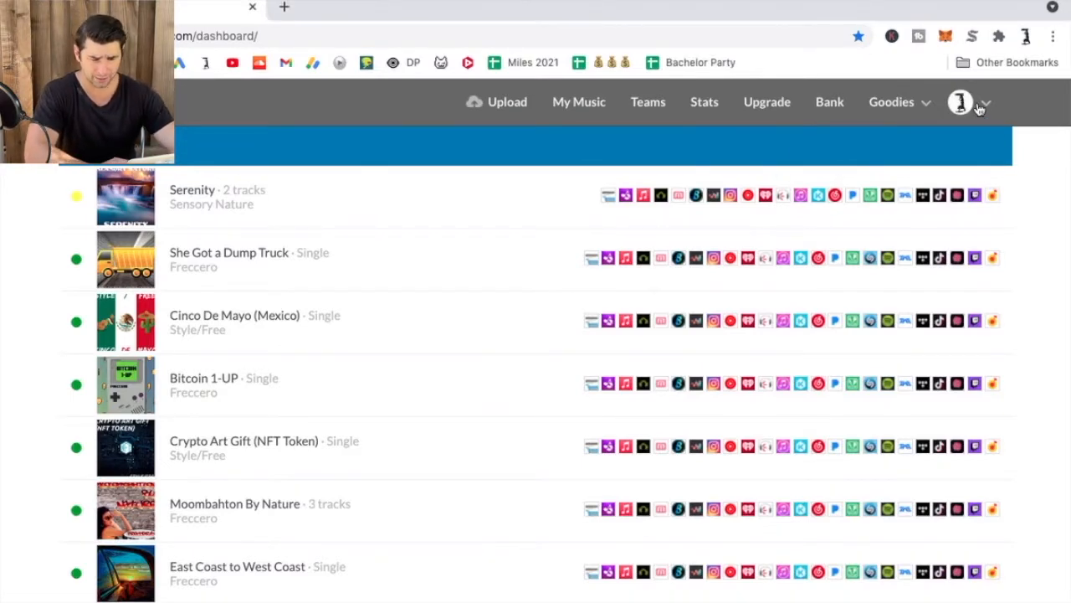
# Open the profile avatar menu and scroll down to the Referral program entry
pyautogui.click(960, 102)
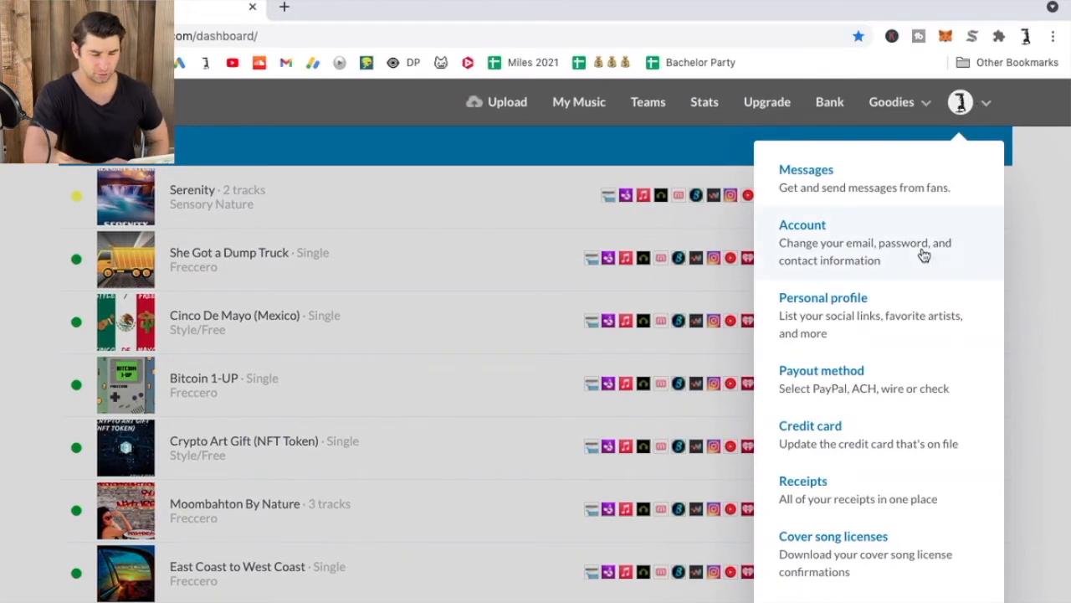
pyautogui.scroll(-3)
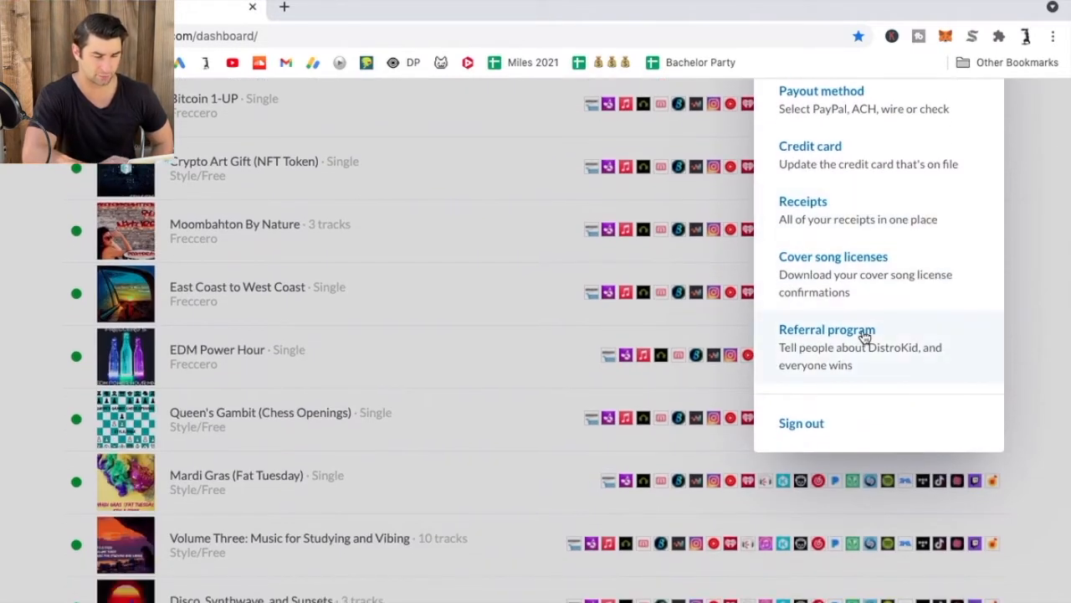
# Go to the Referral program page and select the entire referral link URL
pyautogui.click(827, 329)
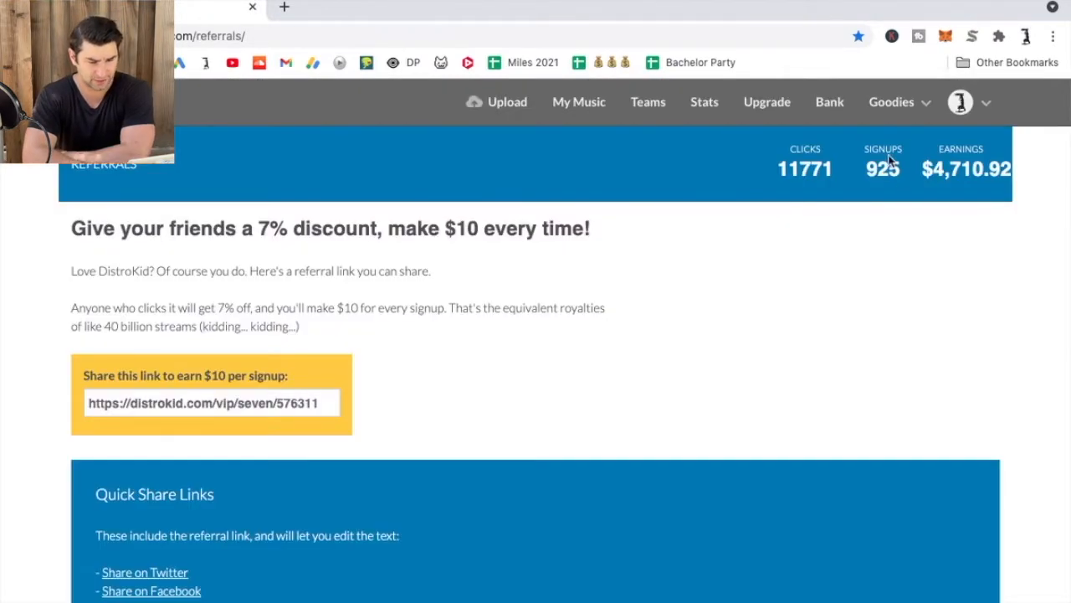
pyautogui.moveTo(964, 197)
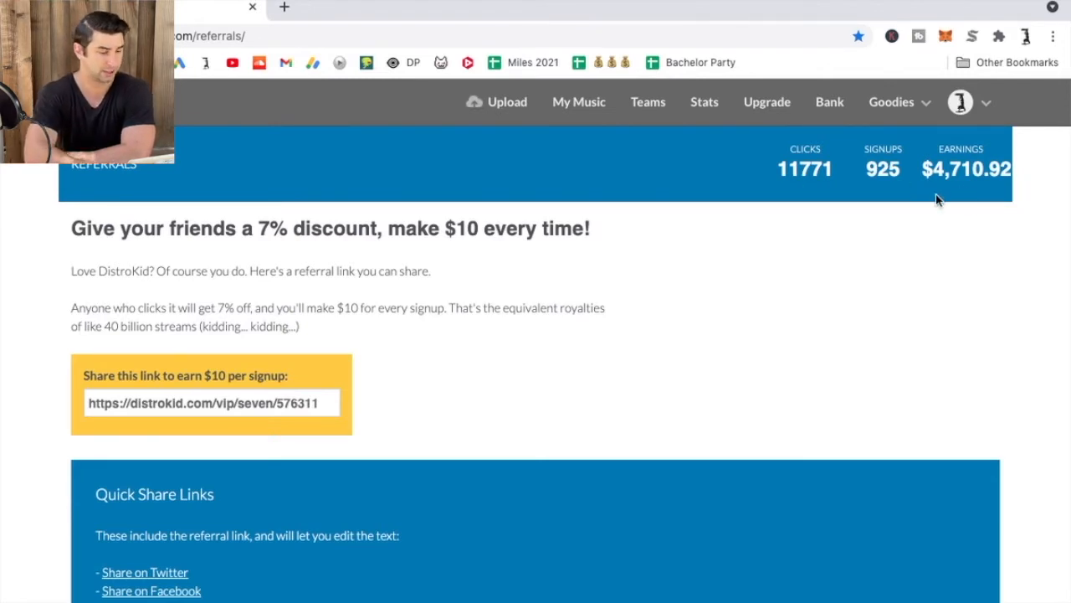
pyautogui.moveTo(308, 259)
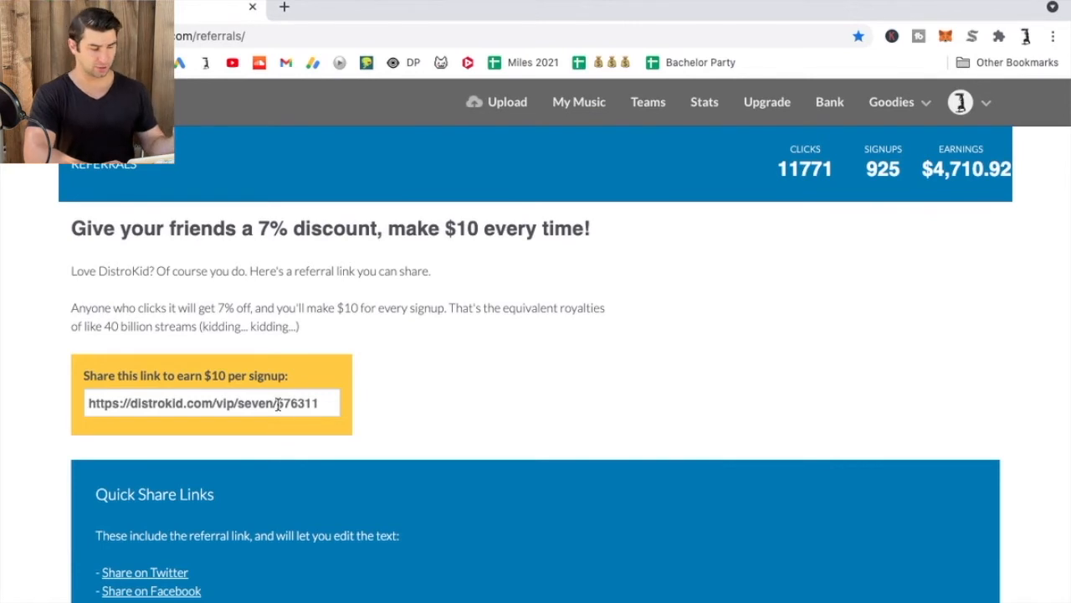
pyautogui.tripleClick(207, 403)
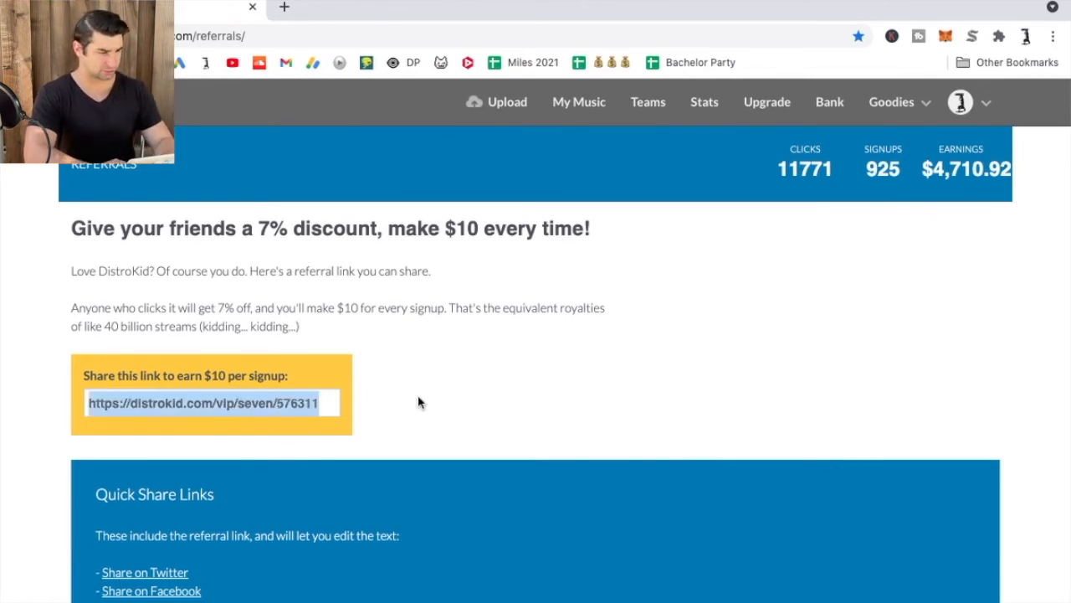